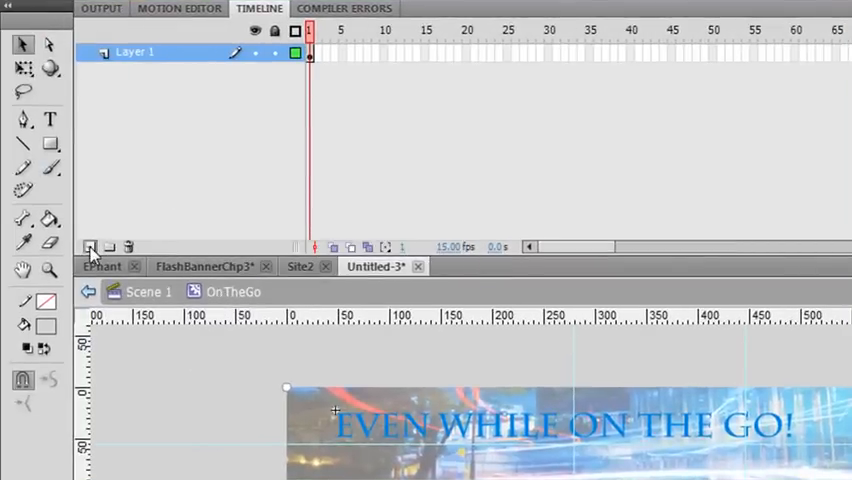
- Add a new Layer 2 in the OnTheGo clip timeline and arrange it beneath Layer 1
{"action": "left_click", "coordinate": [88, 246]}
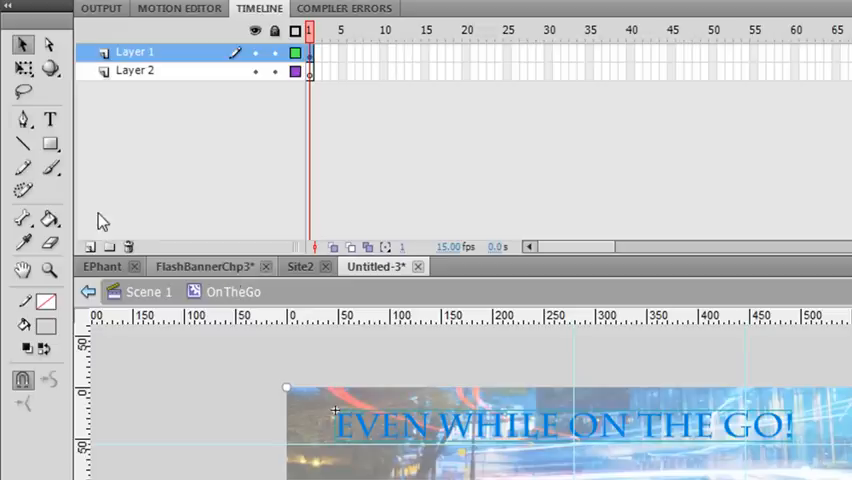
{"action": "left_click", "coordinate": [276, 52]}
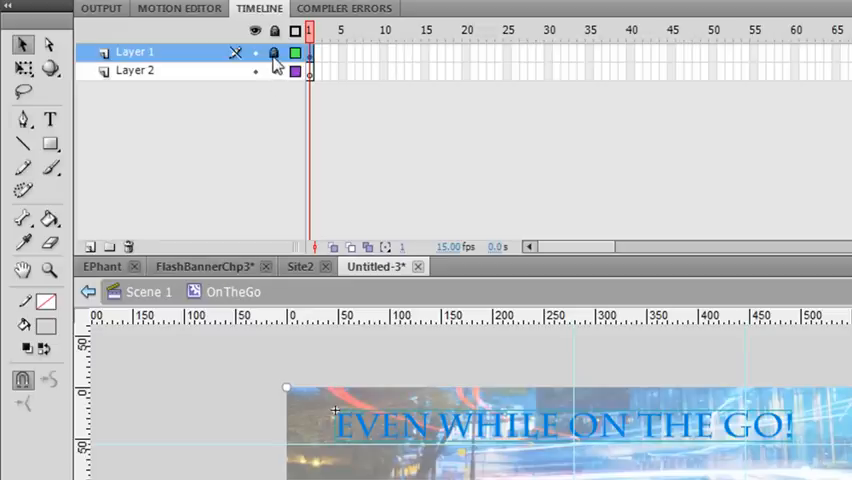
{"action": "left_click", "coordinate": [136, 70]}
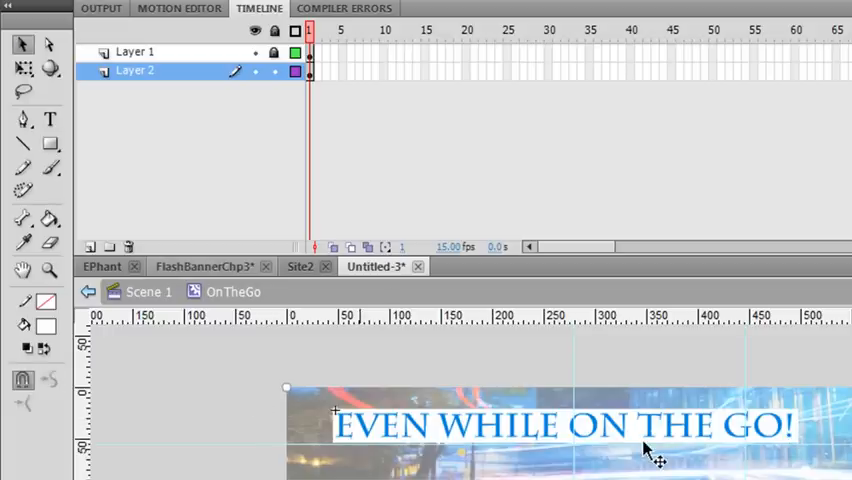
- Convert the white rectangle into a movie clip symbol named wtbckgnd
{"action": "right_click", "coordinate": [644, 450]}
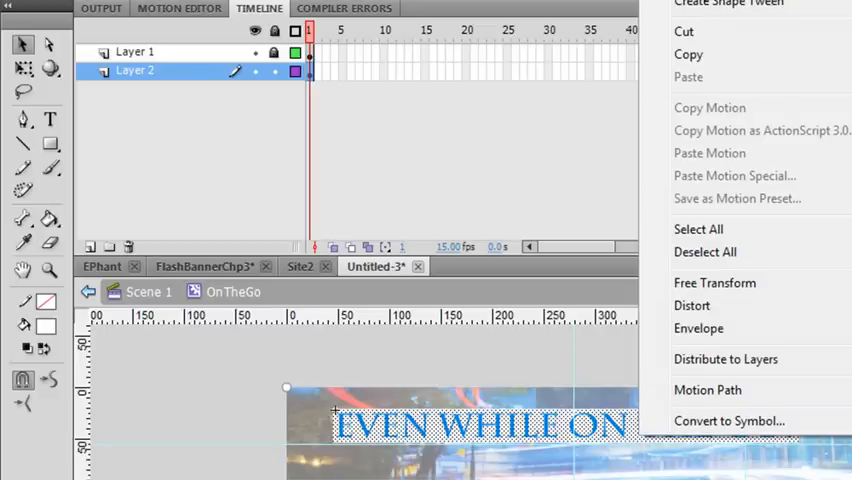
{"action": "mouse_move", "coordinate": [584, 460]}
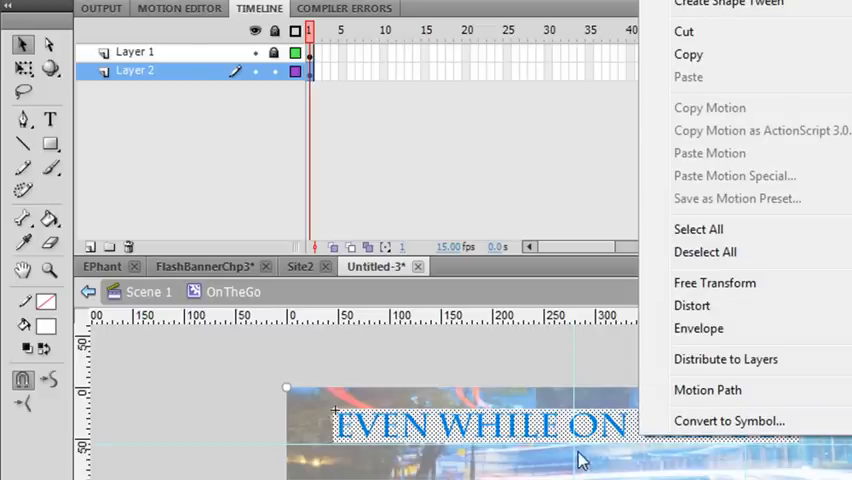
{"action": "left_click", "coordinate": [728, 420]}
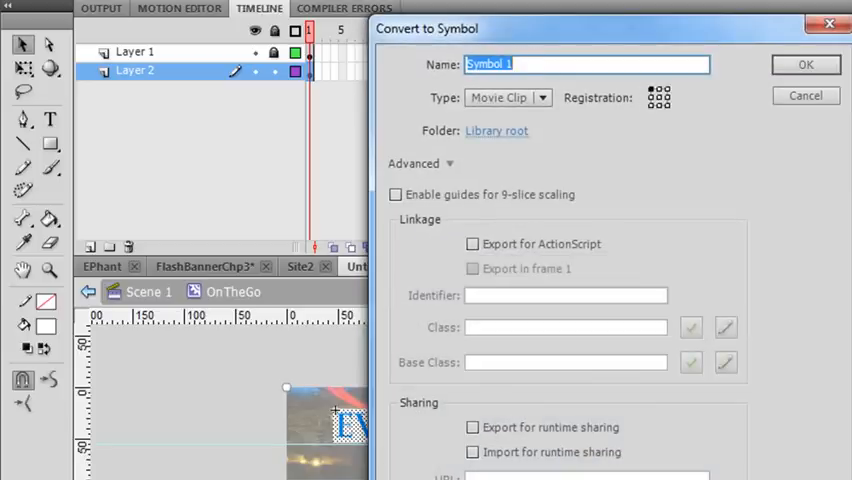
{"action": "type", "text": "wtbckgnd"}
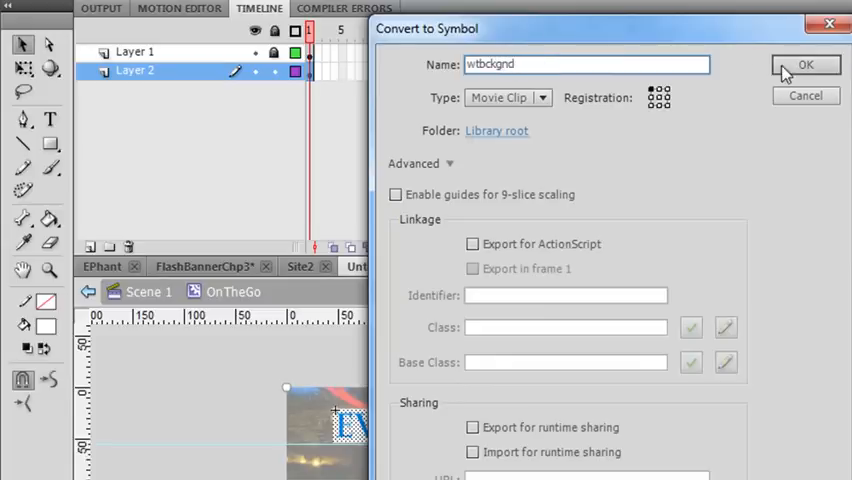
{"action": "left_click", "coordinate": [806, 64]}
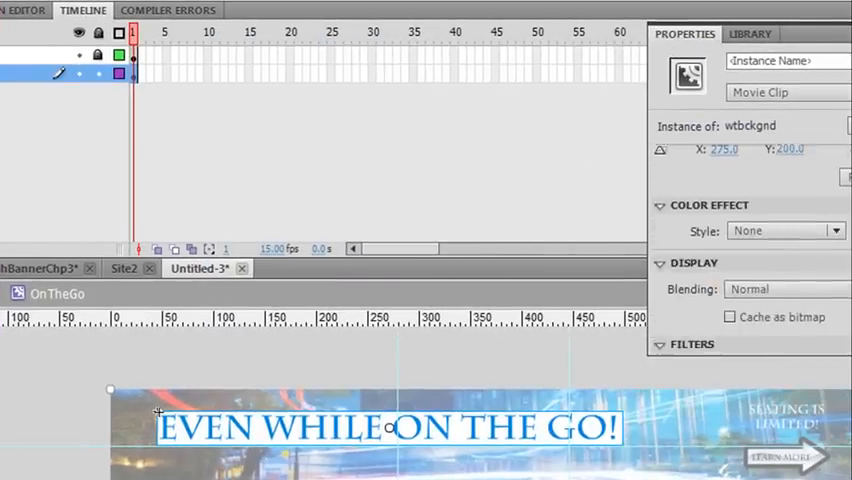
- Apply an Alpha color effect to wtbckgnd and lower its opacity so the city image shows through
{"action": "left_click", "coordinate": [784, 218]}
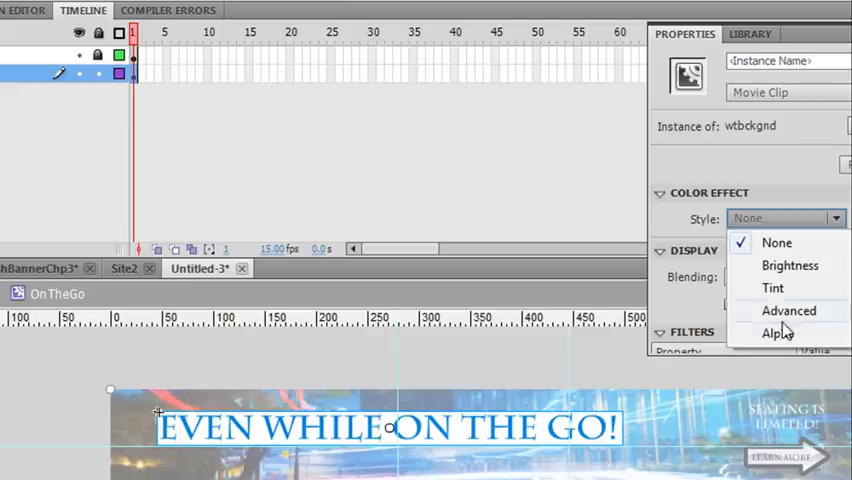
{"action": "left_click", "coordinate": [778, 332]}
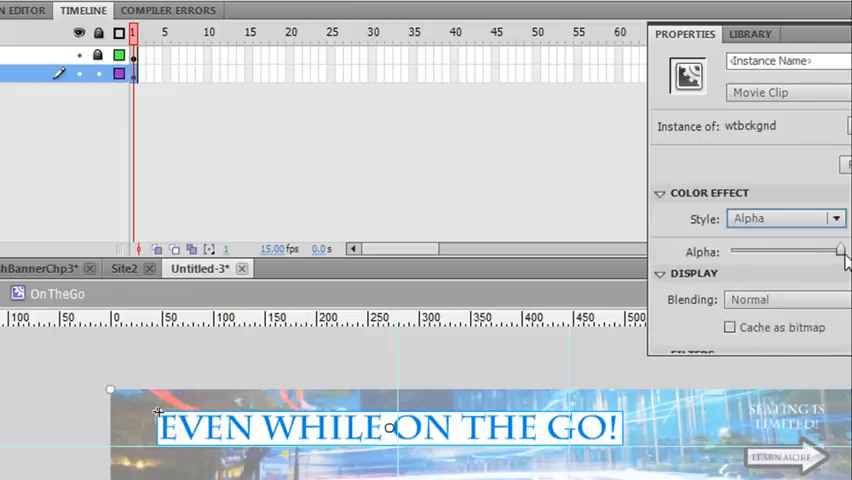
{"action": "left_click_drag", "start_coordinate": [840, 252], "coordinate": [790, 252]}
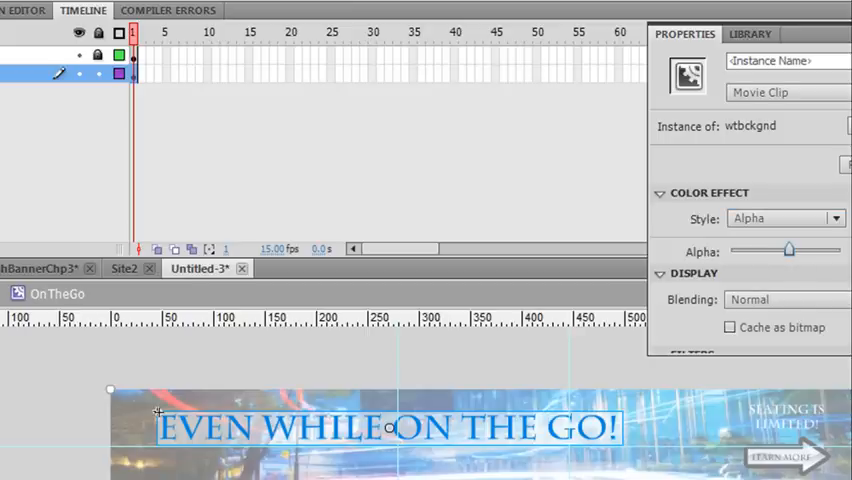
{"action": "mouse_move", "coordinate": [844, 188]}
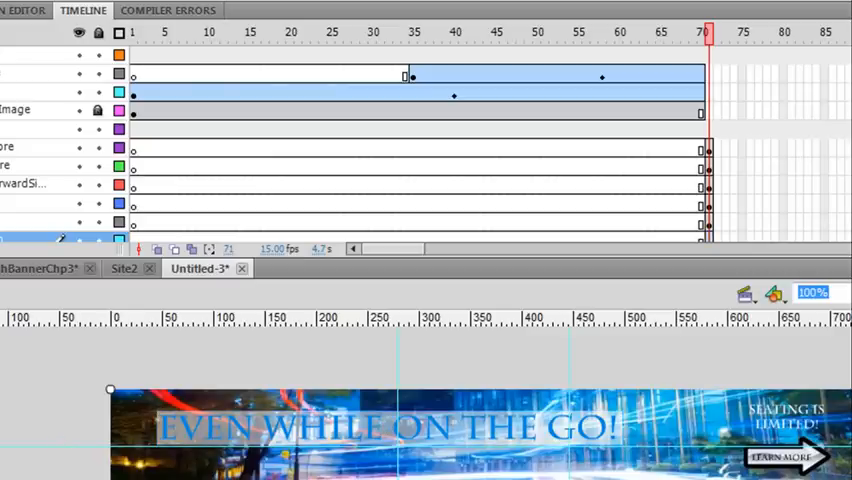
{"action": "mouse_move", "coordinate": [616, 450]}
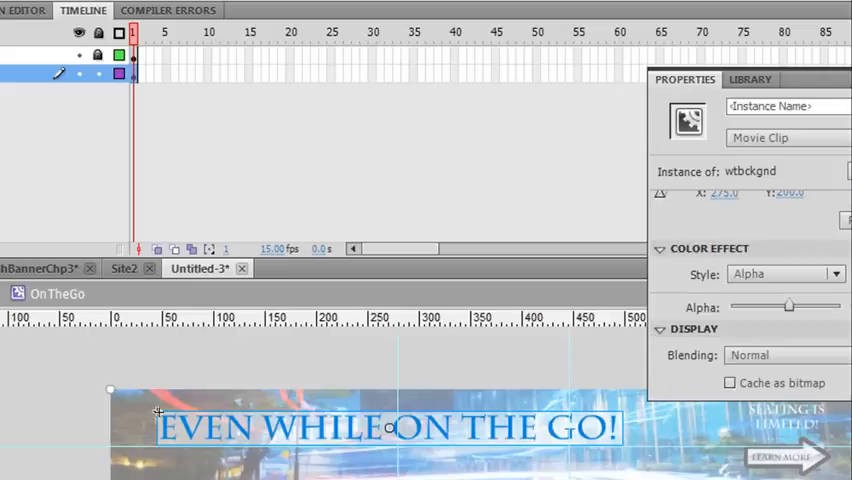
{"action": "left_click_drag", "start_coordinate": [790, 306], "coordinate": [812, 308]}
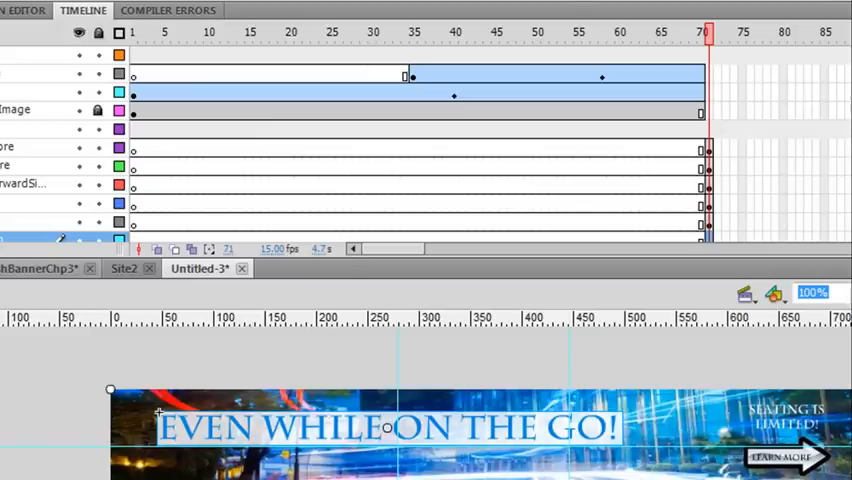
{"action": "mouse_move", "coordinate": [600, 470]}
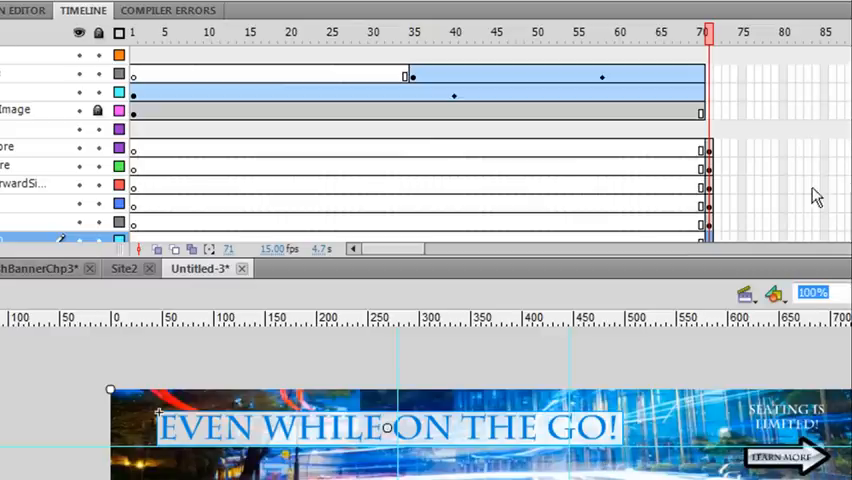
{"action": "mouse_move", "coordinate": [784, 64]}
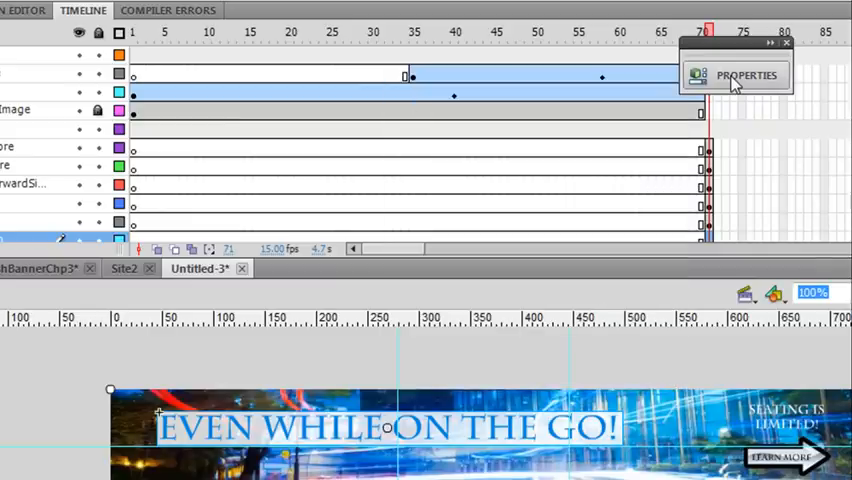
- Add a Drop Shadow filter to the OnTheGo instance via its Properties panel, then collapse the panel
{"action": "left_click", "coordinate": [746, 76]}
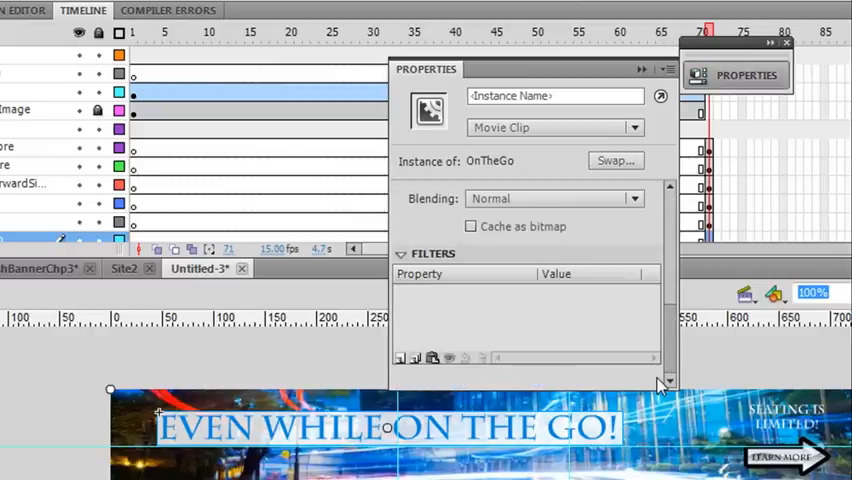
{"action": "left_click", "coordinate": [400, 358]}
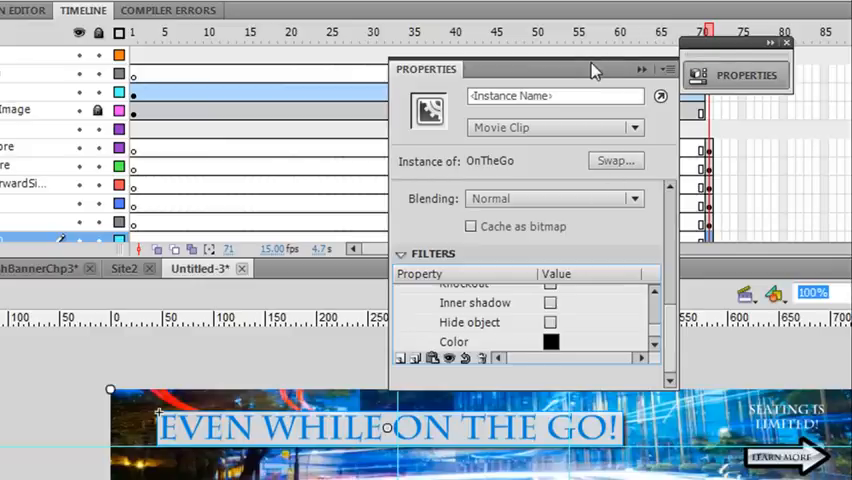
{"action": "mouse_move", "coordinate": [640, 74]}
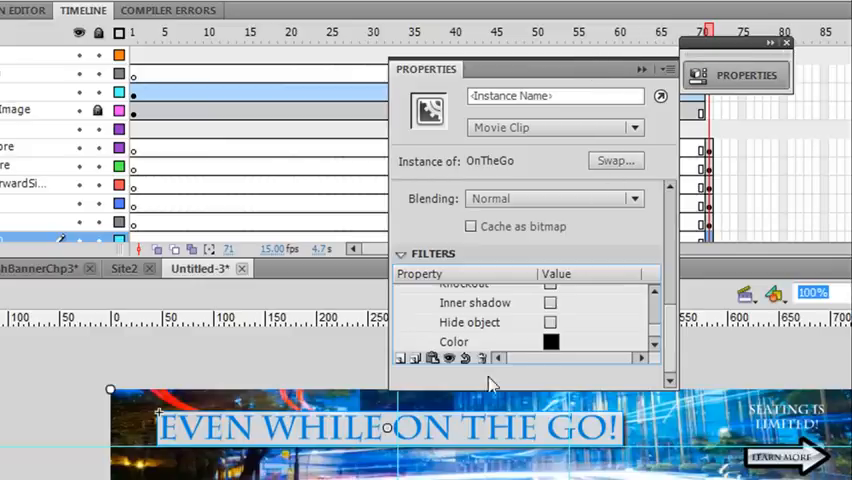
{"action": "mouse_move", "coordinate": [500, 340]}
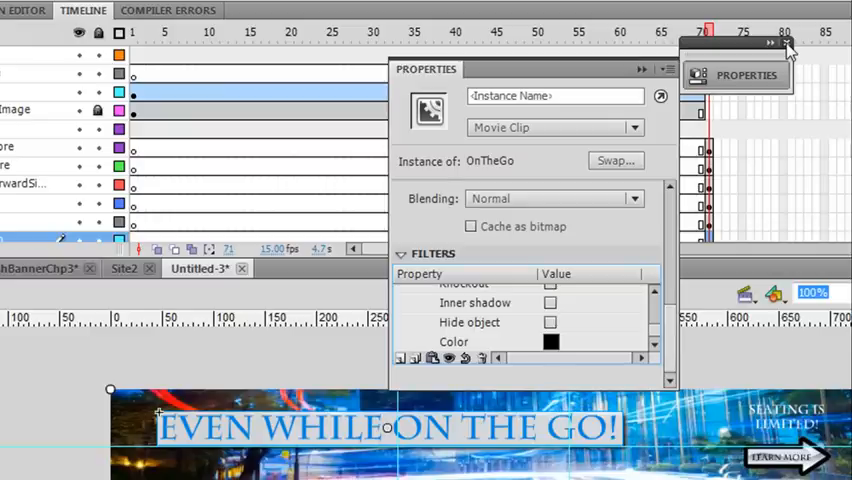
{"action": "left_click", "coordinate": [788, 44]}
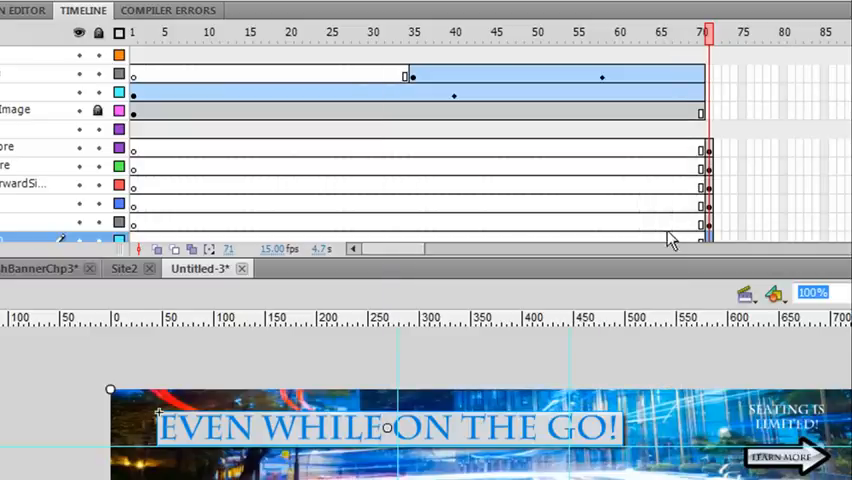
{"action": "mouse_move", "coordinate": [446, 352]}
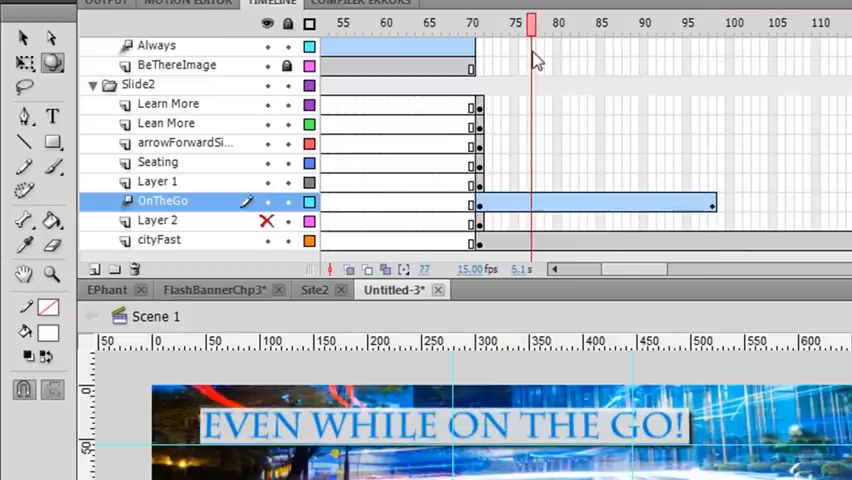
- Scrub the OnTheGo tween out toward frame 100 and launch Test Movie to export the banner SWF
{"action": "left_click_drag", "start_coordinate": [530, 24], "coordinate": [660, 24]}
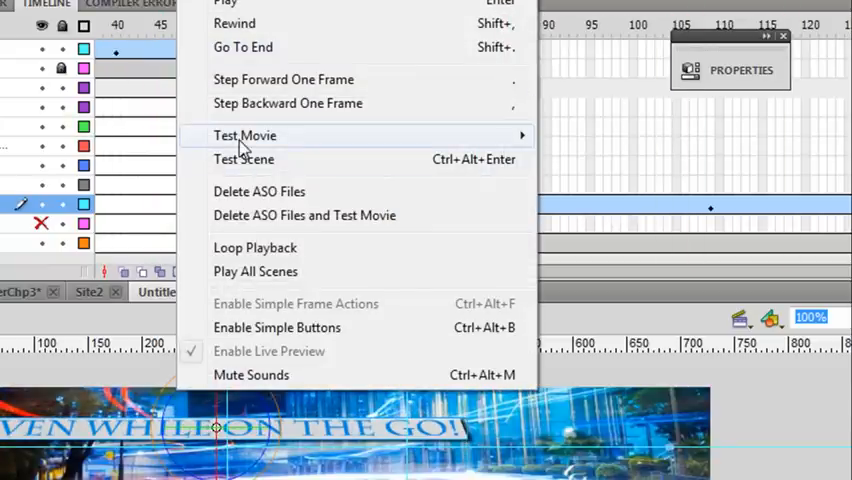
{"action": "left_click", "coordinate": [244, 136]}
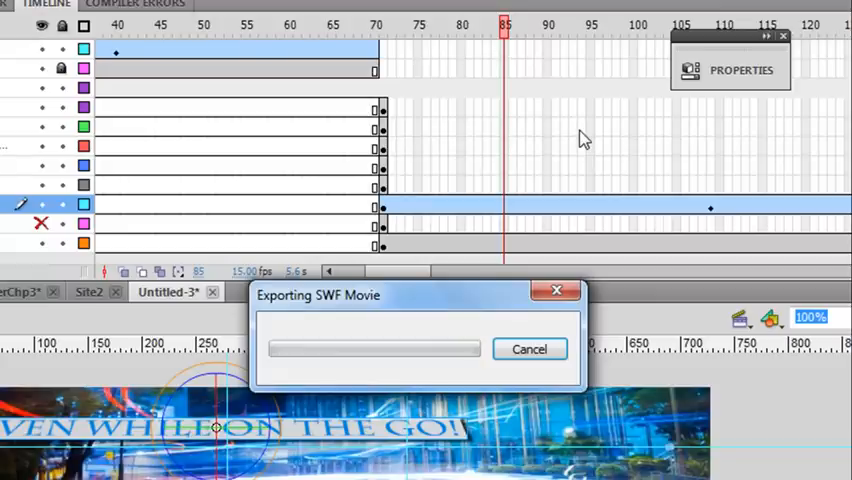